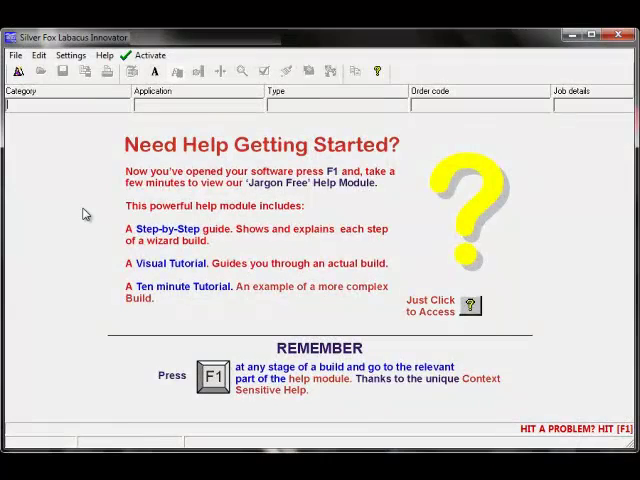
- Start a new job and choose Cables / Cores > Wraparound to list the Silver Fox templates
click(14, 56)
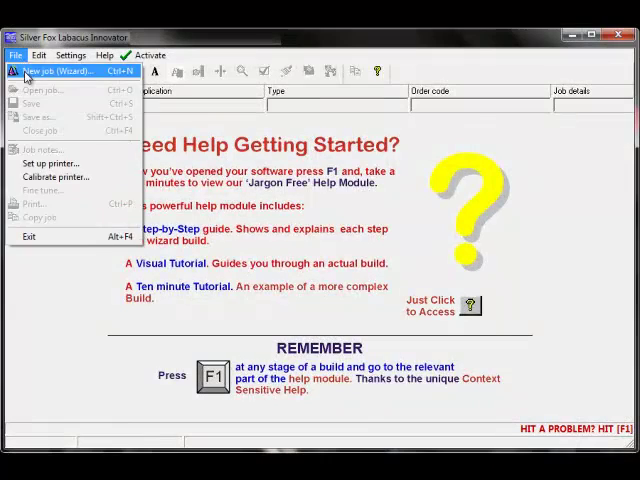
click(60, 70)
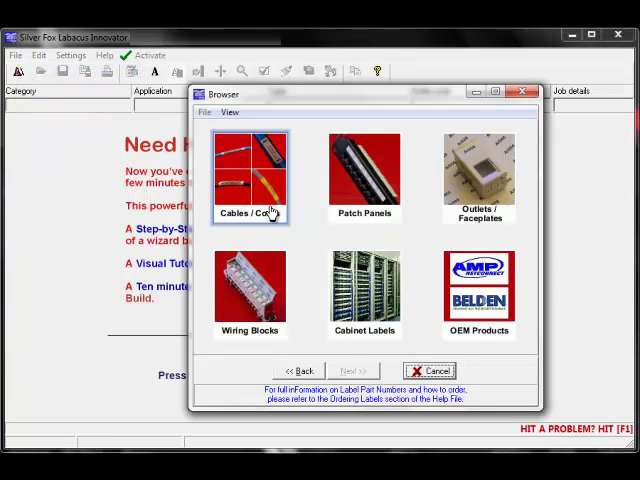
mouse_move(258, 250)
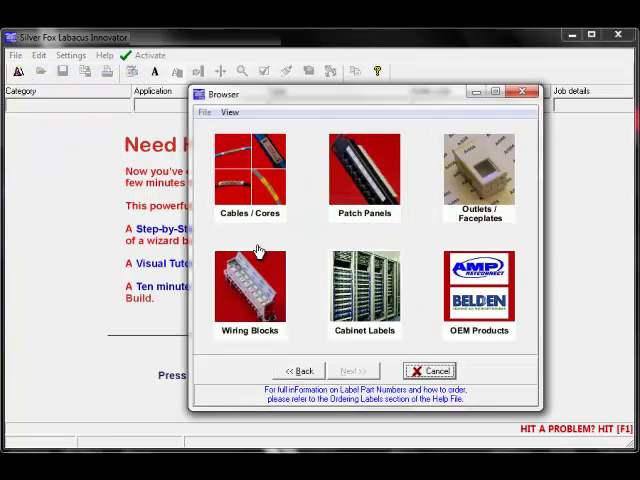
click(478, 288)
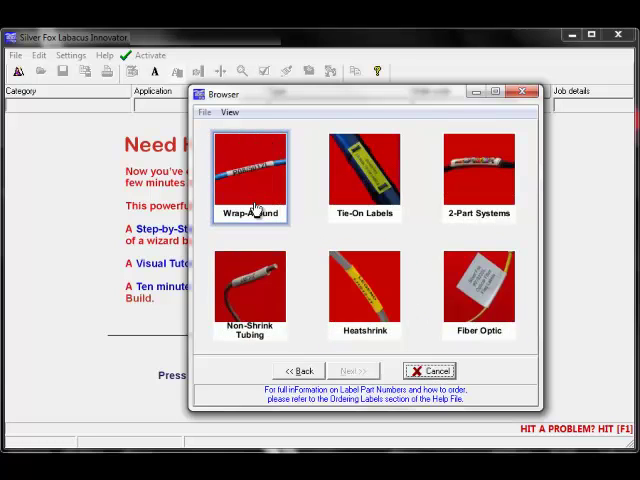
click(250, 290)
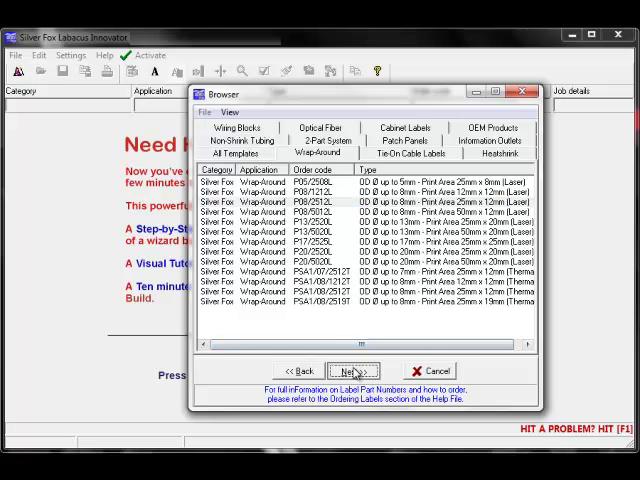
- Load the chosen template and enter job details 'Building 1 Room 3 Cabinet 3'
click(368, 370)
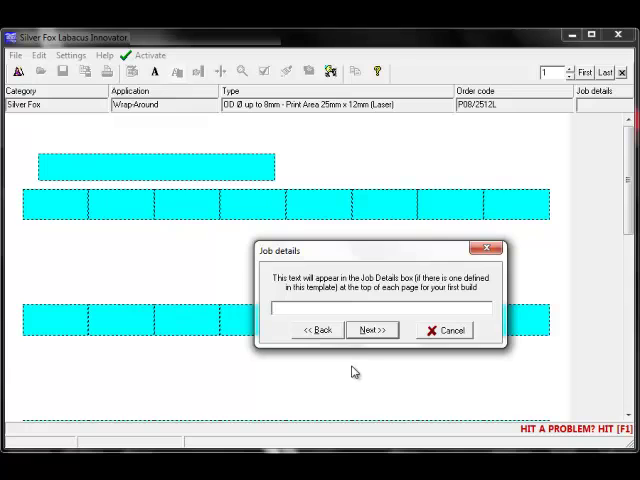
text(Buildn)
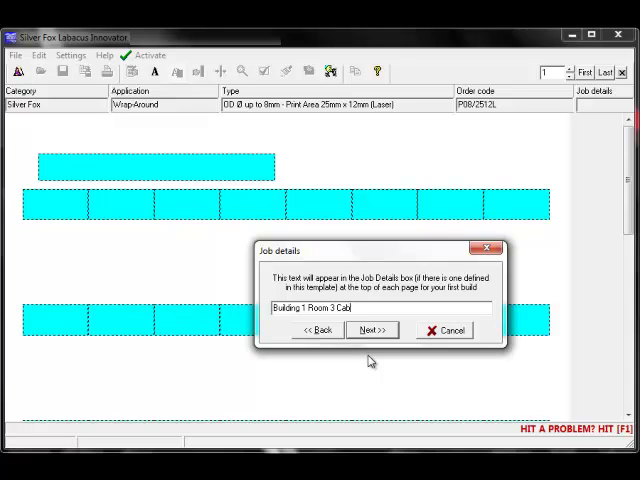
text(inet 3)
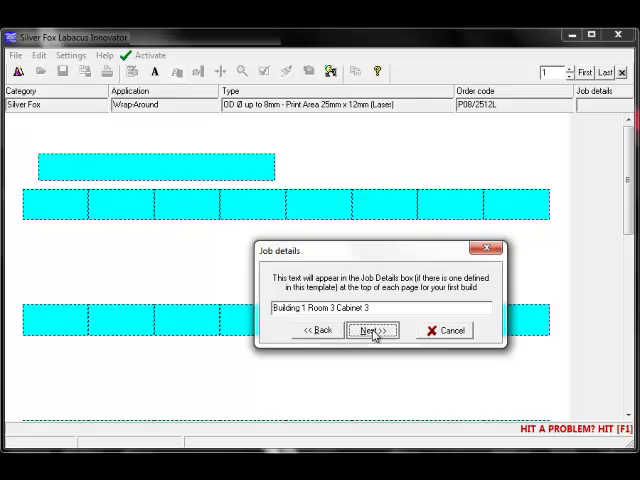
- Accept the job details, preview several field split layouts and settle on the first one
click(372, 332)
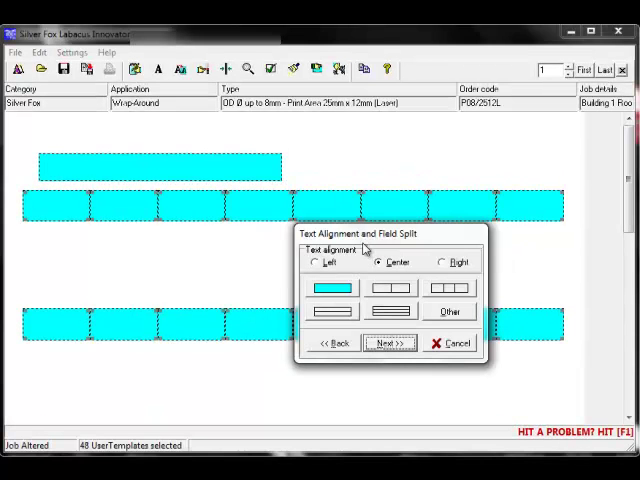
mouse_move(344, 268)
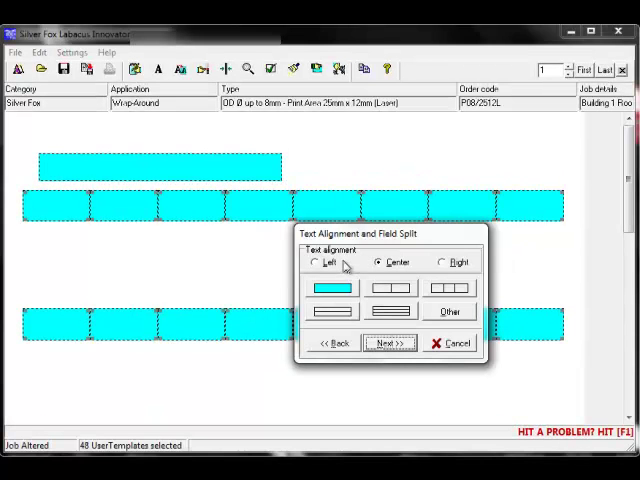
mouse_move(336, 270)
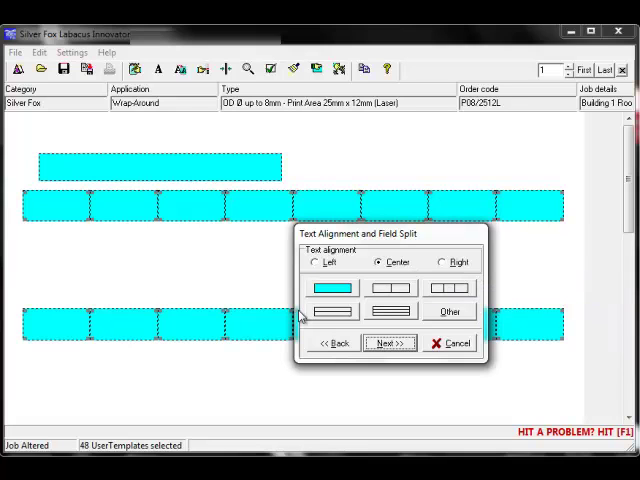
mouse_move(84, 228)
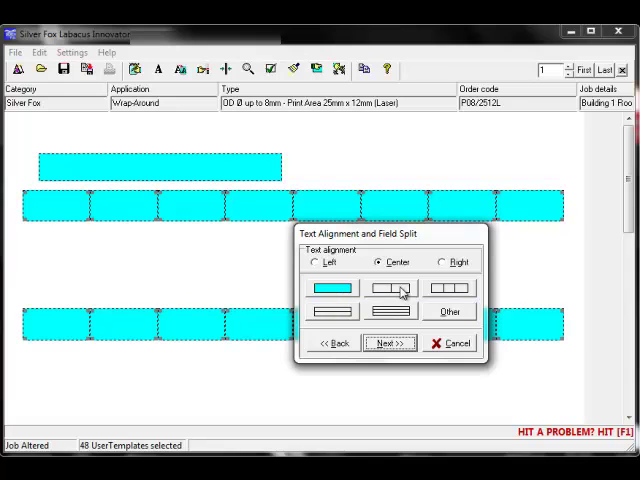
click(448, 288)
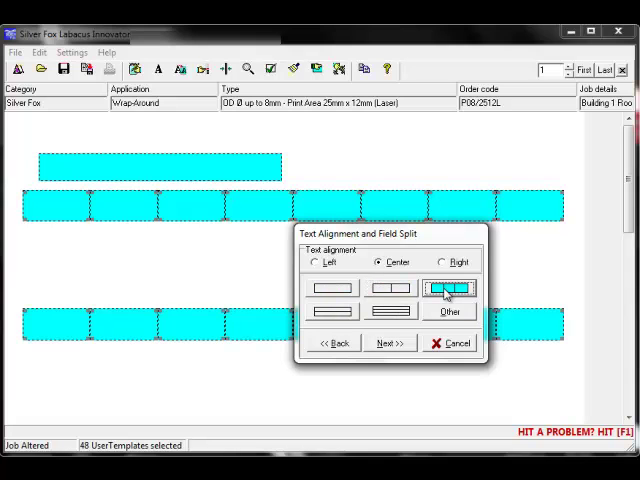
click(332, 312)
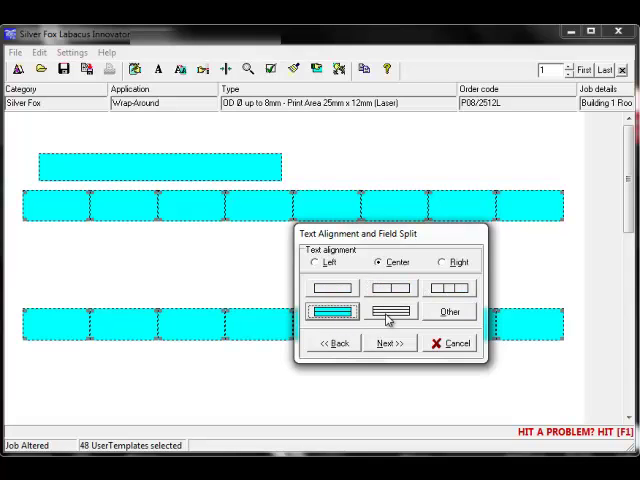
click(390, 312)
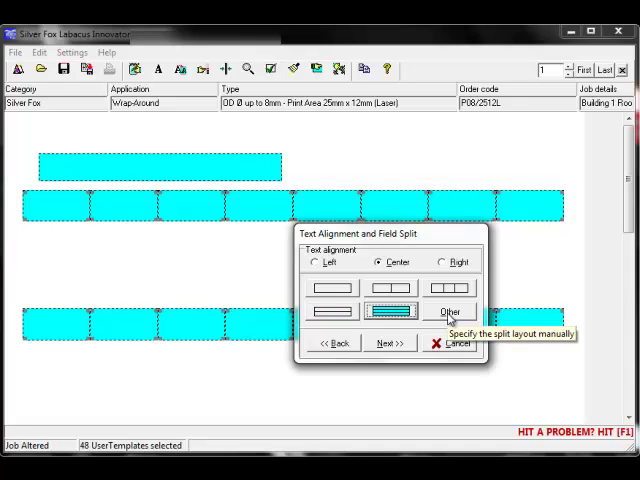
mouse_move(368, 292)
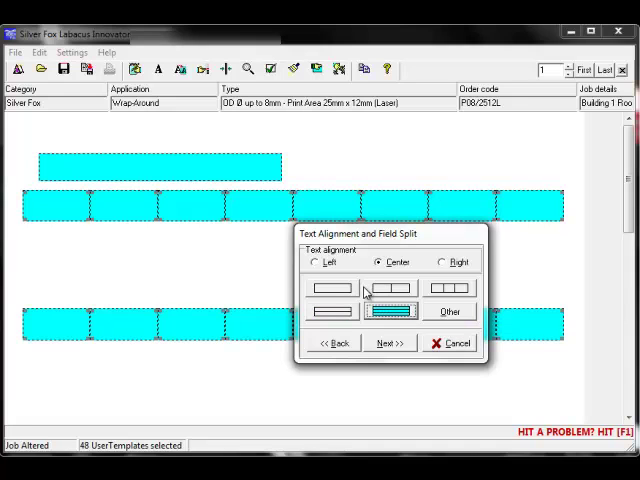
click(334, 288)
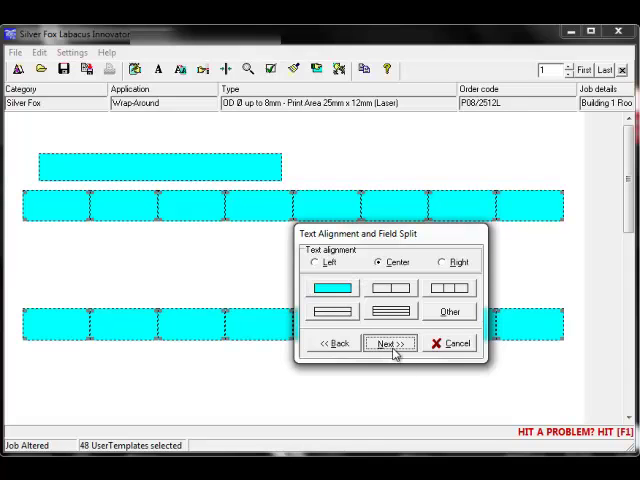
- Accept alignment, confirm segments, enter One, Two, Three in the segment column and finish the build
click(390, 344)
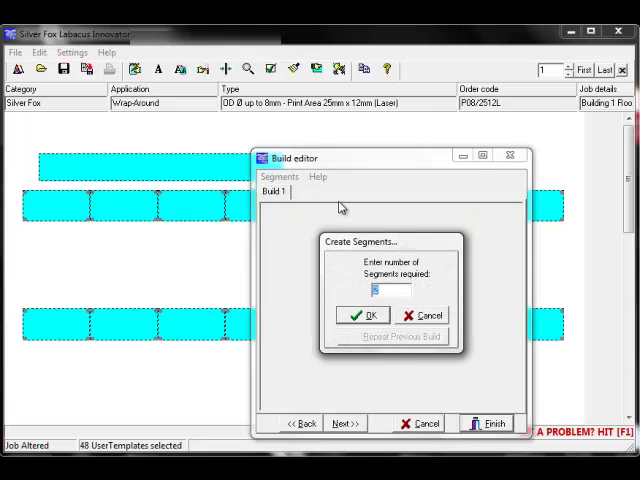
mouse_move(360, 260)
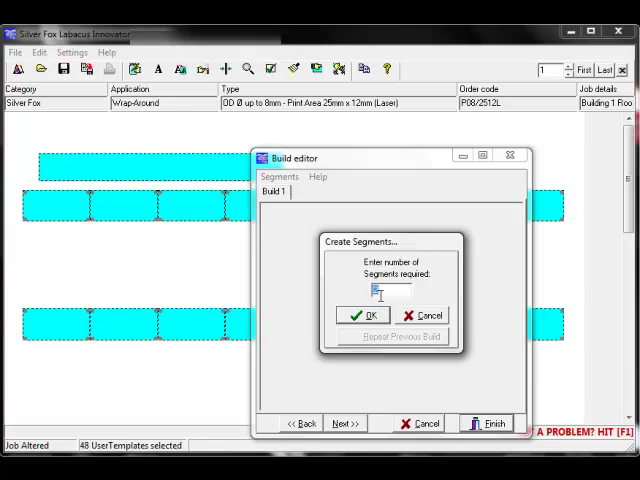
click(360, 316)
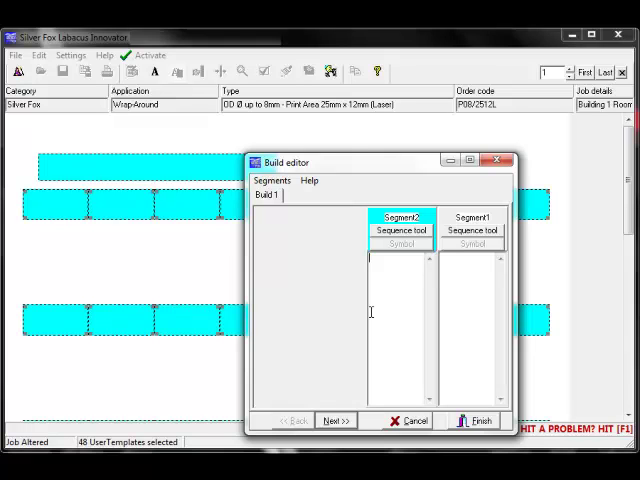
text(One)
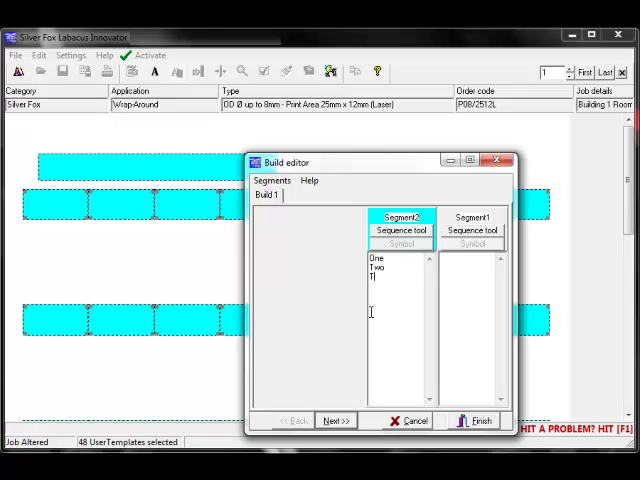
click(474, 420)
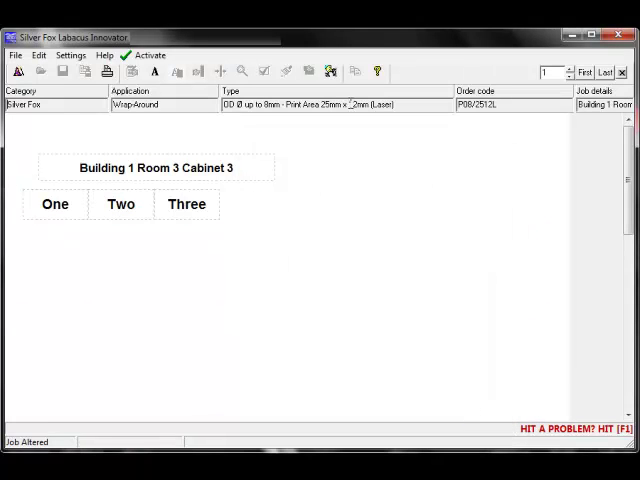
- Generate the numbered sequence 001 onward in the build editor and apply it to the labels
click(328, 72)
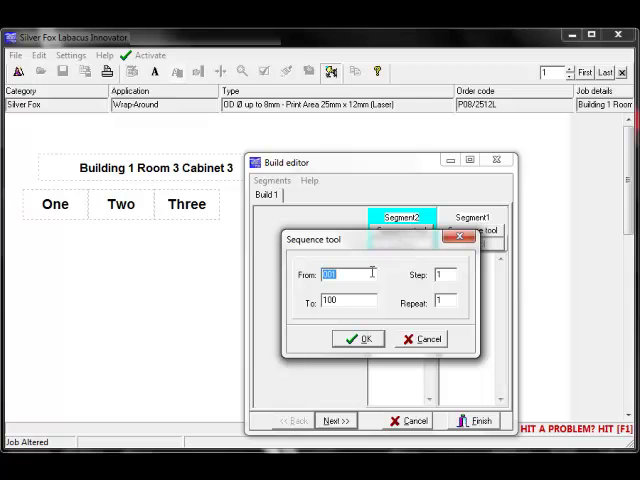
click(358, 338)
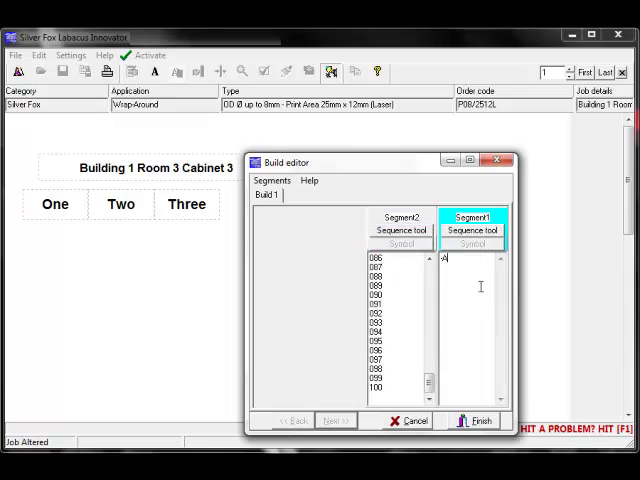
click(472, 420)
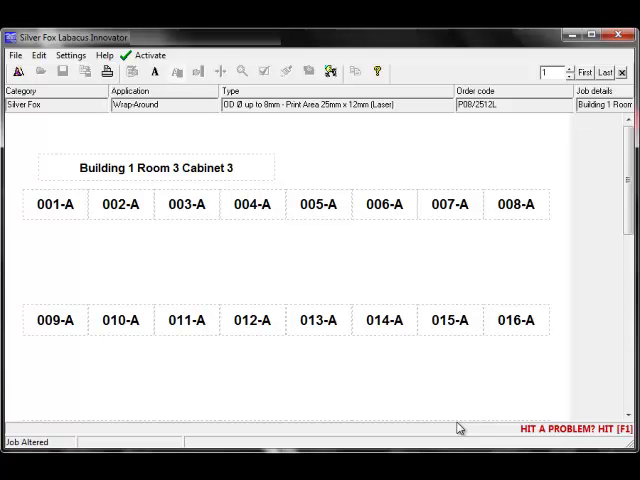
- Reopen the build editor and clear Segment2's numbering via Segments > Clear
click(330, 72)
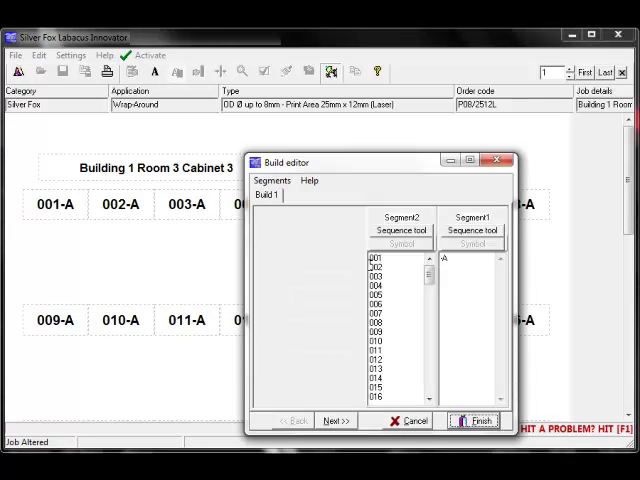
click(272, 180)
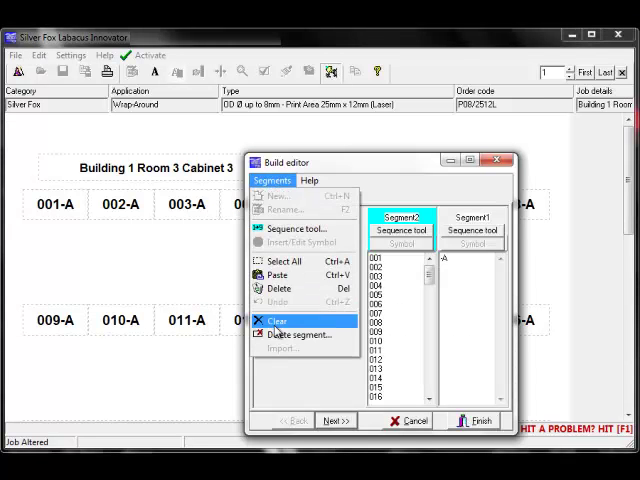
click(276, 320)
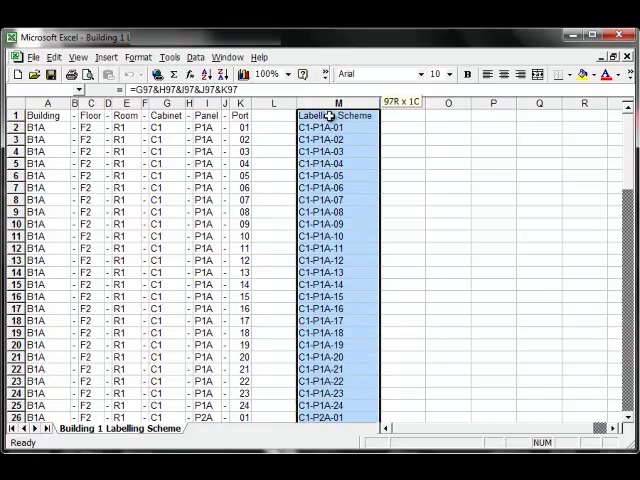
- Copy the Labelling Scheme column values C1-P1A-01 onward from Excel
click(54, 56)
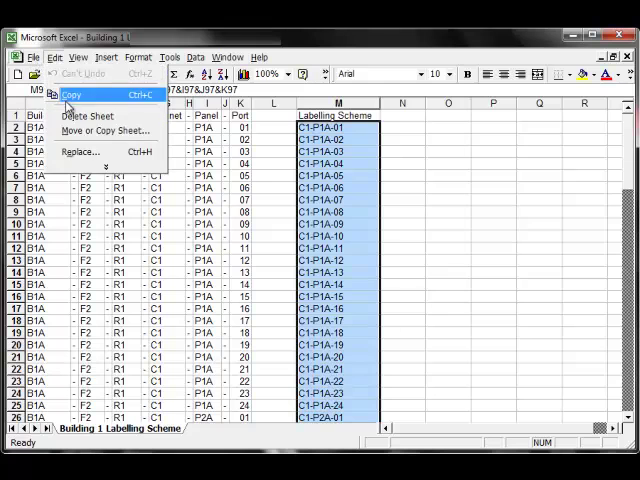
click(72, 94)
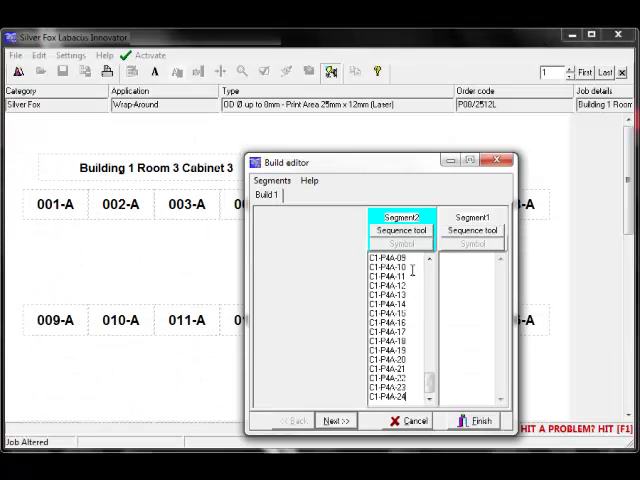
- Finish the build so the labels read C1-P1A-01 through C1-P1A-16
click(472, 420)
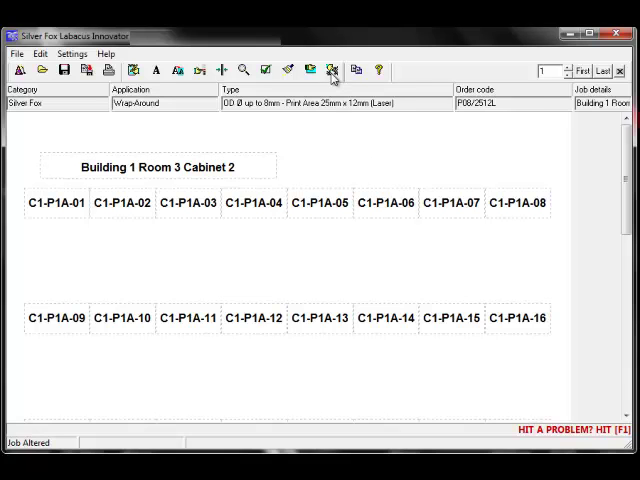
- Clear the pasted values from Segment2 in the build editor
click(332, 70)
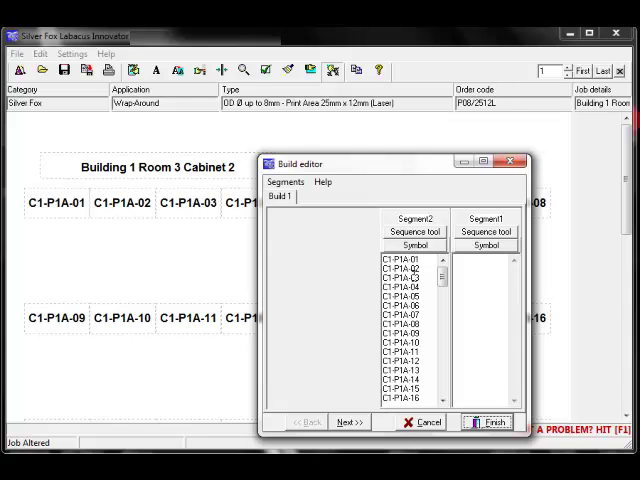
click(288, 182)
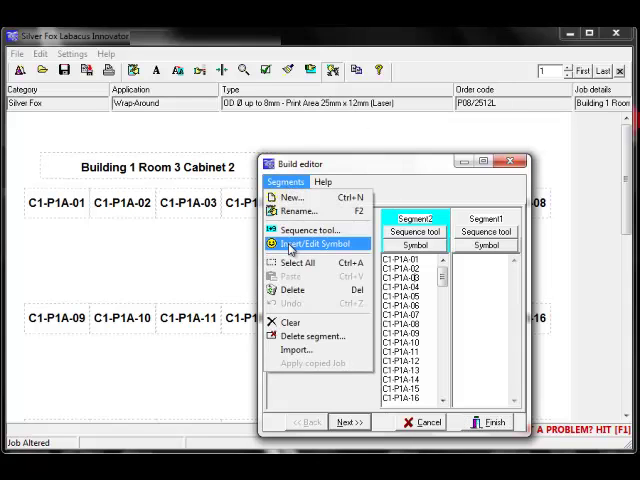
click(298, 260)
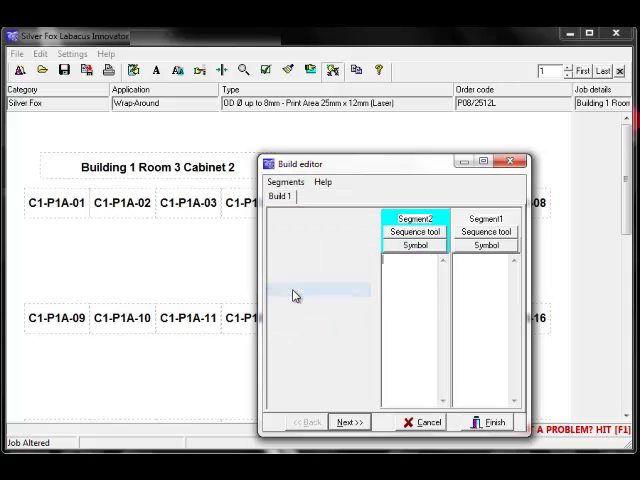
- Import segment values from Building 1 Labelling Scheme.csv in the Labelling Schemes folder
click(288, 182)
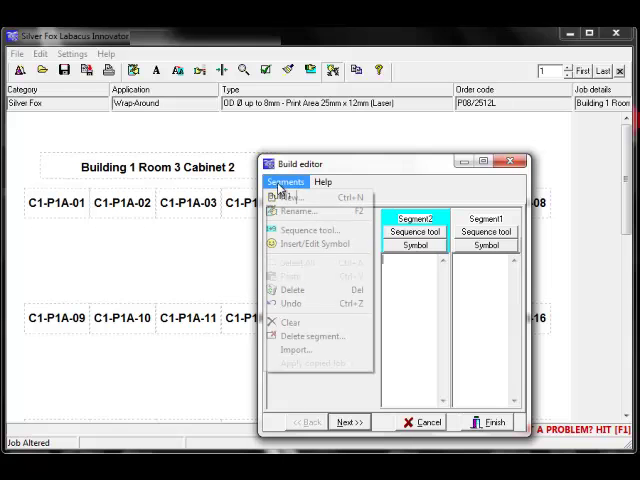
mouse_move(298, 352)
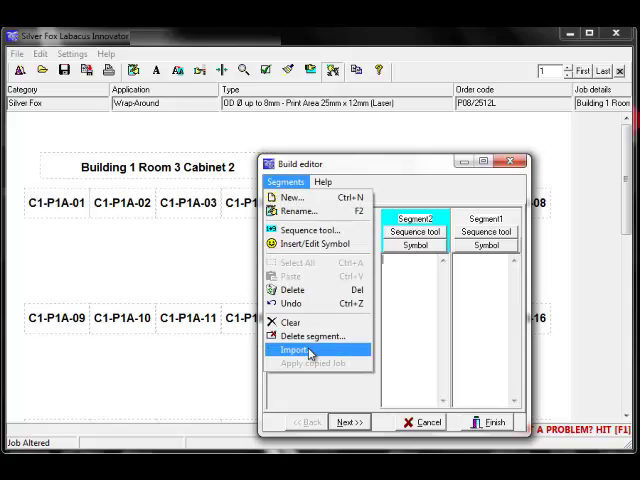
click(296, 352)
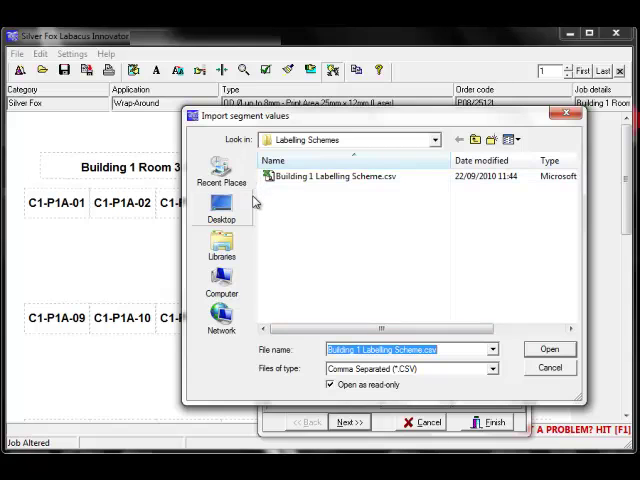
mouse_move(290, 196)
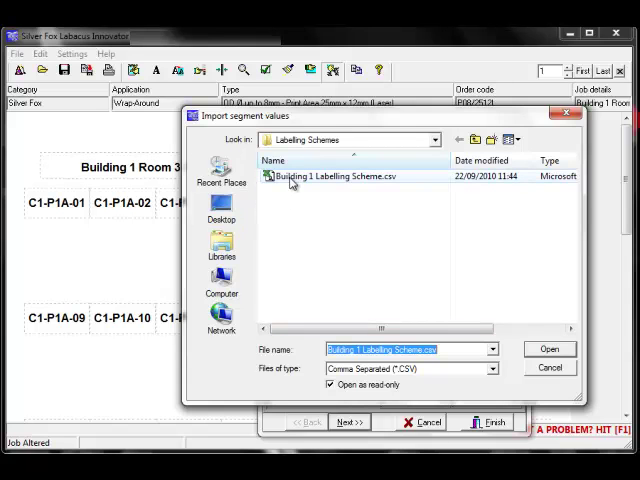
click(548, 348)
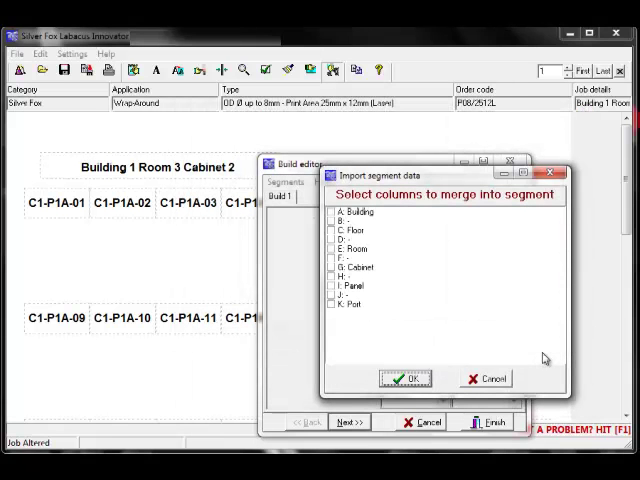
mouse_move(464, 308)
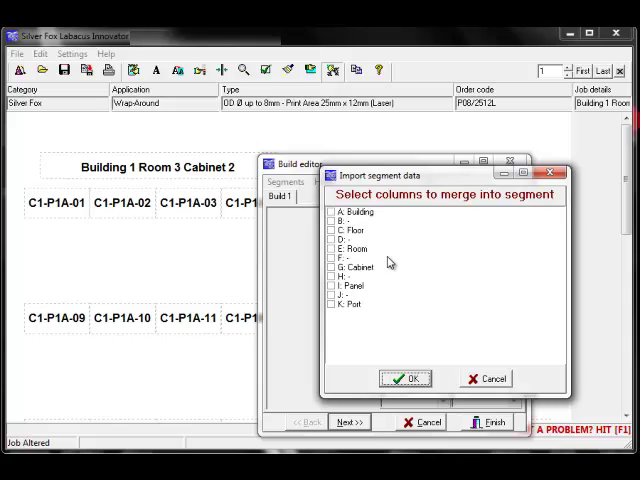
mouse_move(388, 270)
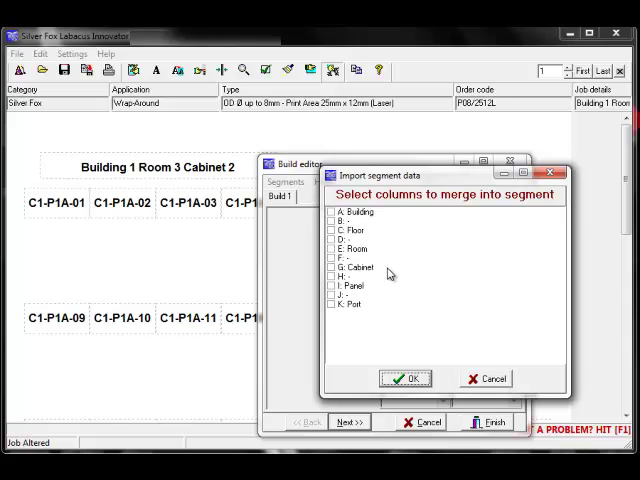
- Merge the Cabinet, Panel, Port and separator columns into Segment2, giving C1-P1A-01 onward
click(332, 270)
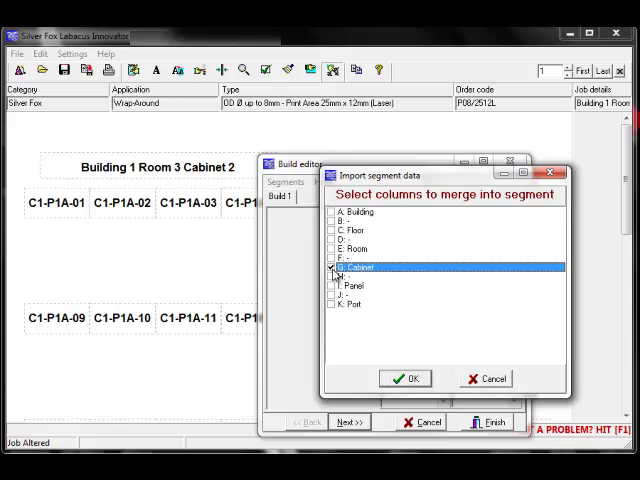
click(332, 284)
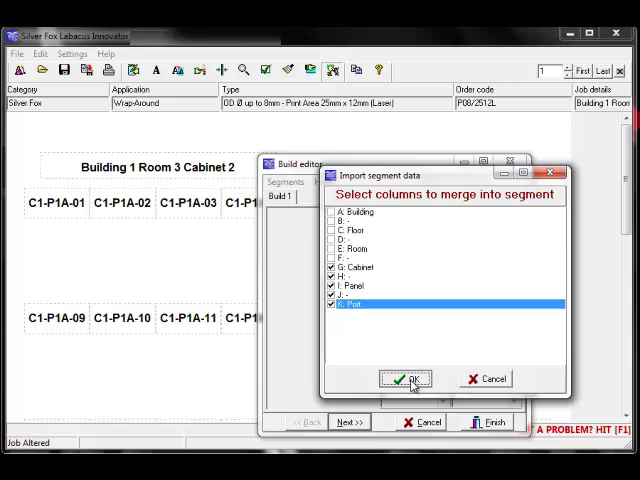
click(404, 378)
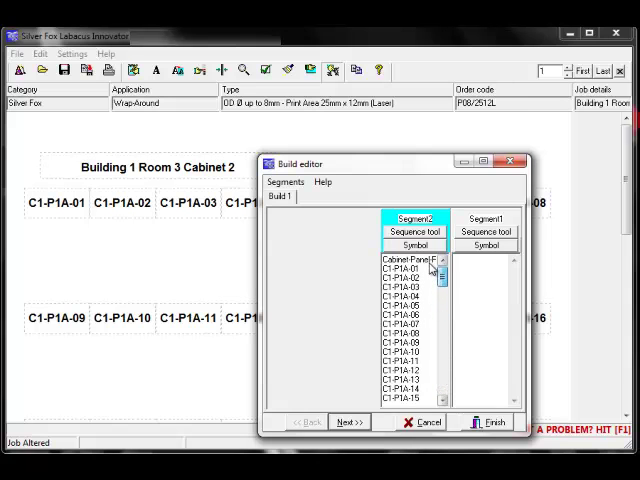
- Delete the Cabinet Panel header entry from Segment2 and finish the build
click(408, 260)
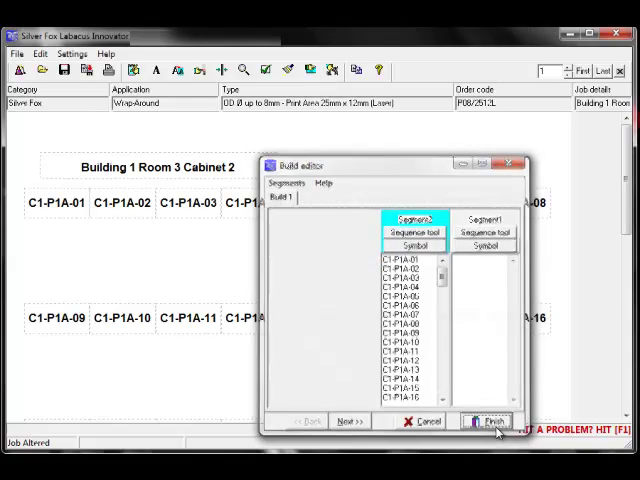
click(488, 420)
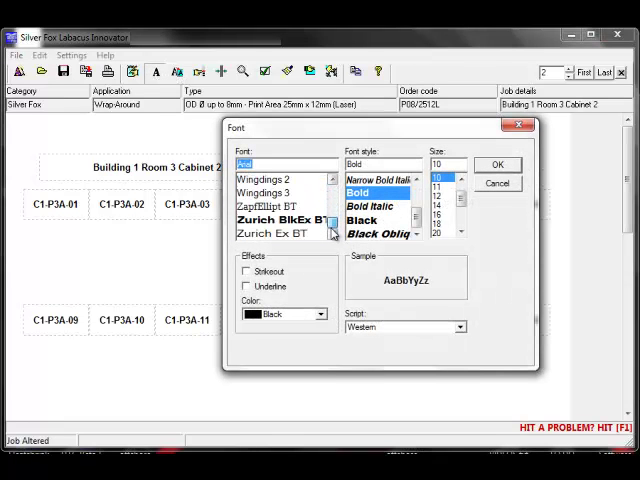
- Apply Times New Roman to the C1-P1A label codes in place of the heavy bold typeface
click(280, 234)
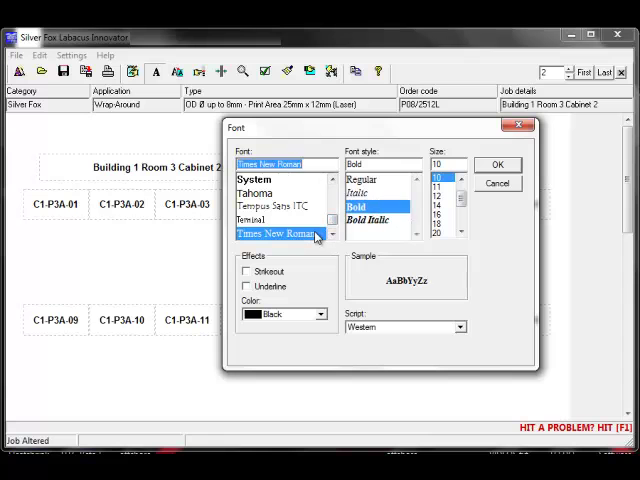
click(434, 190)
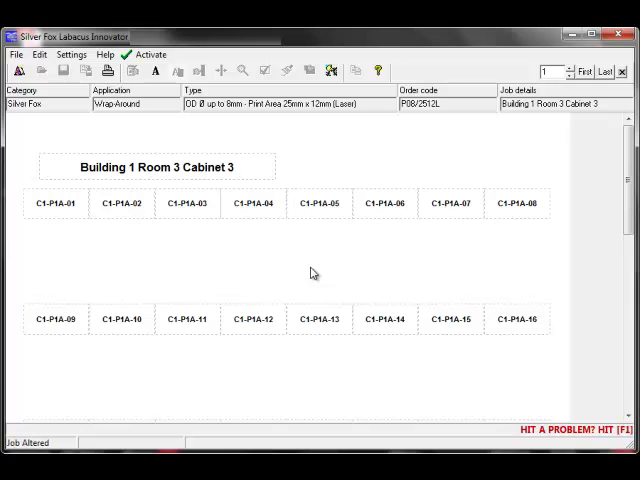
click(100, 54)
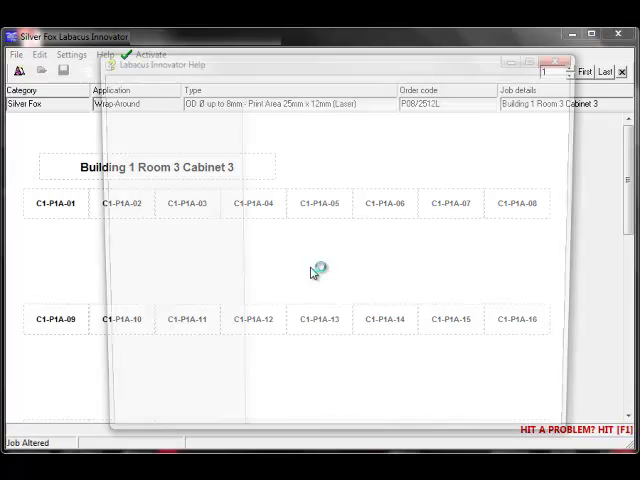